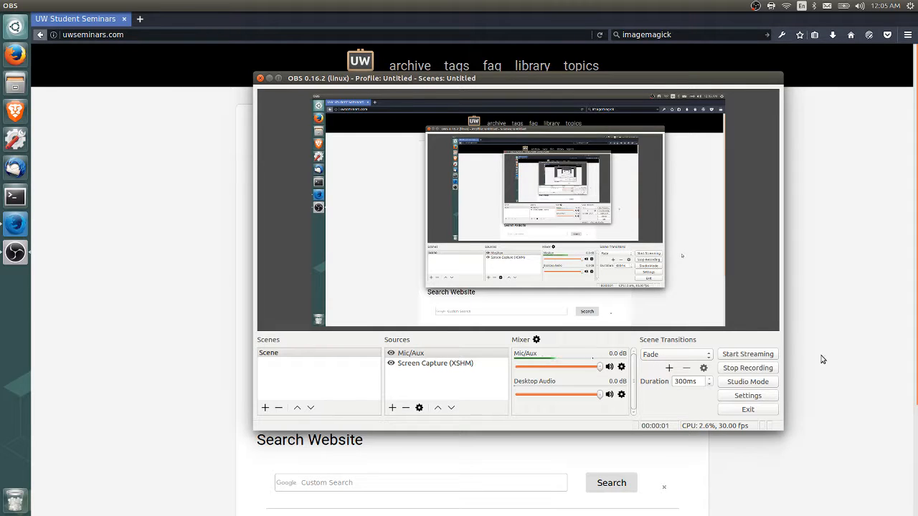
mouse_move(853, 340)
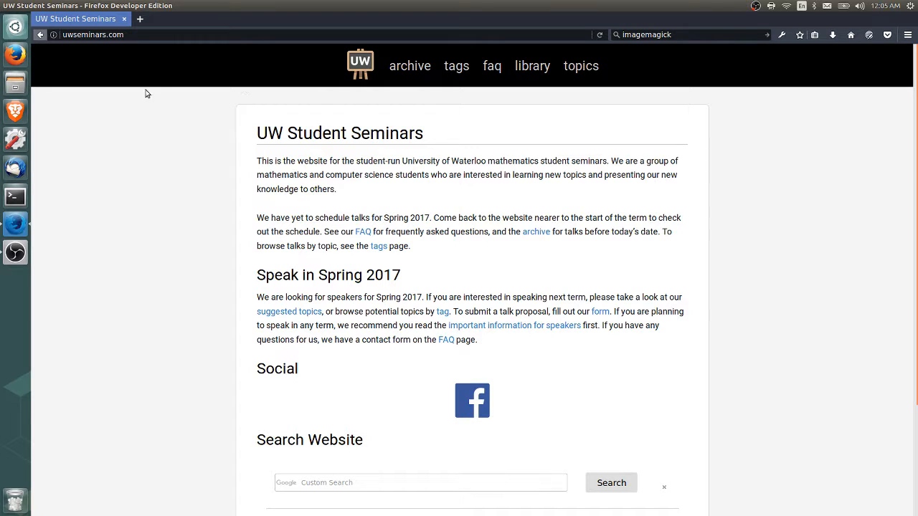
Follow the footer's GitHub link to the eumss/seminar repository and scroll to its README
scroll(down, 3)
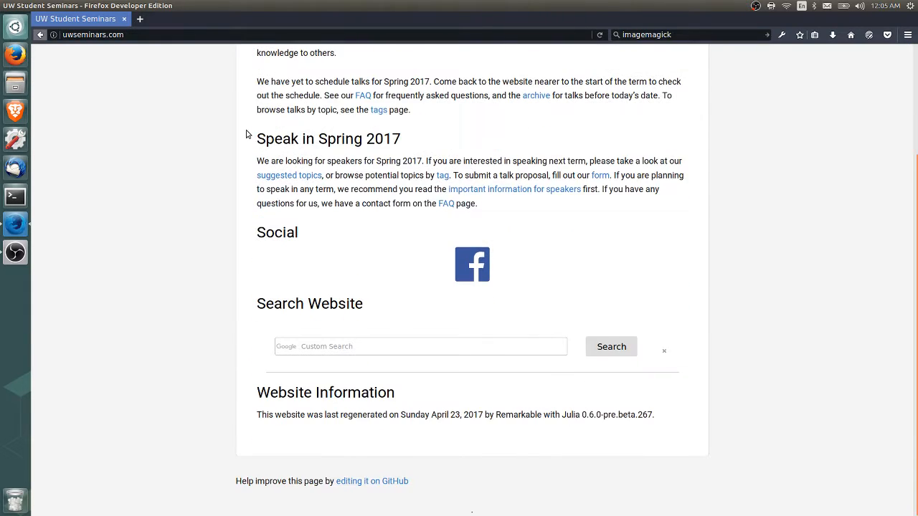
scroll(up, 3)
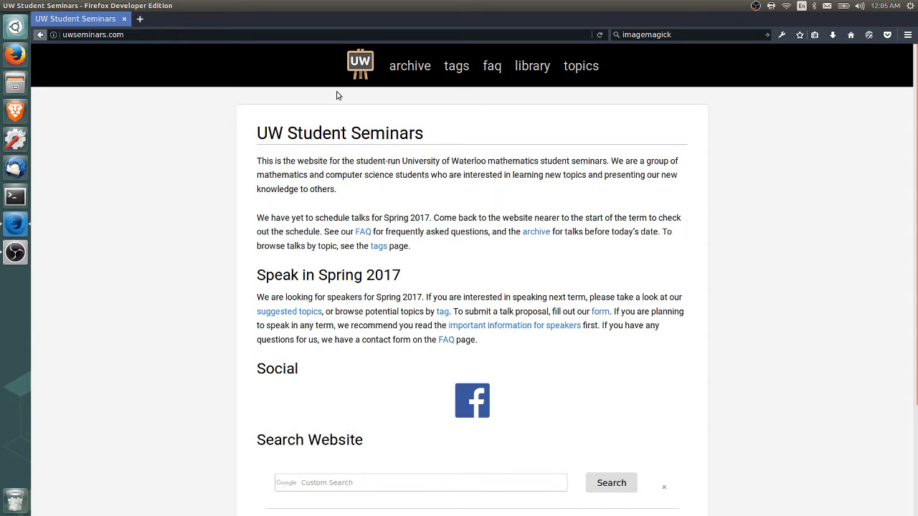
scroll(down, 3)
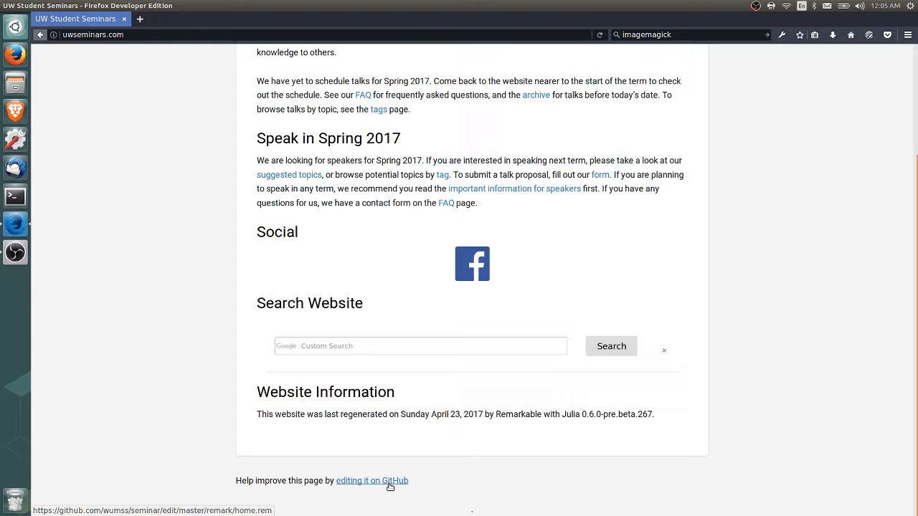
click(371, 480)
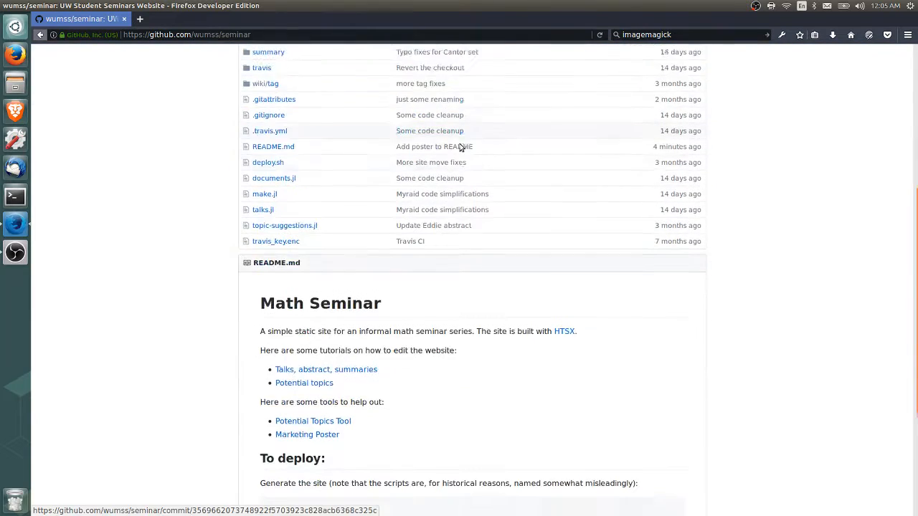
scroll(down, 3)
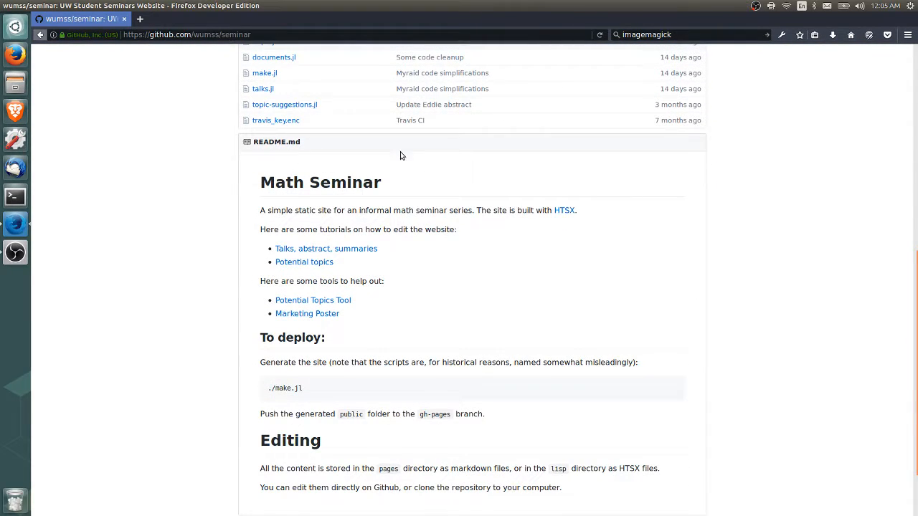
scroll(down, 3)
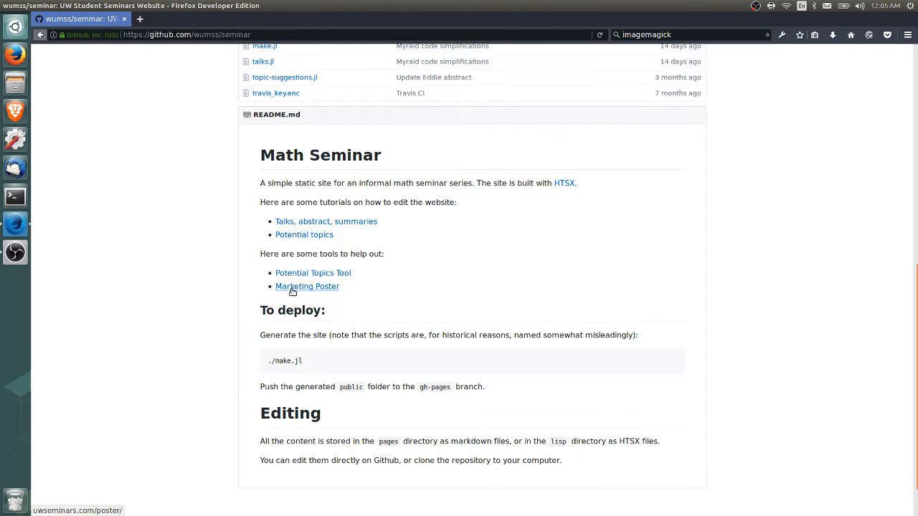
Follow the README's Marketing Poster link and look over the May 1, 2017 sample poster
click(307, 287)
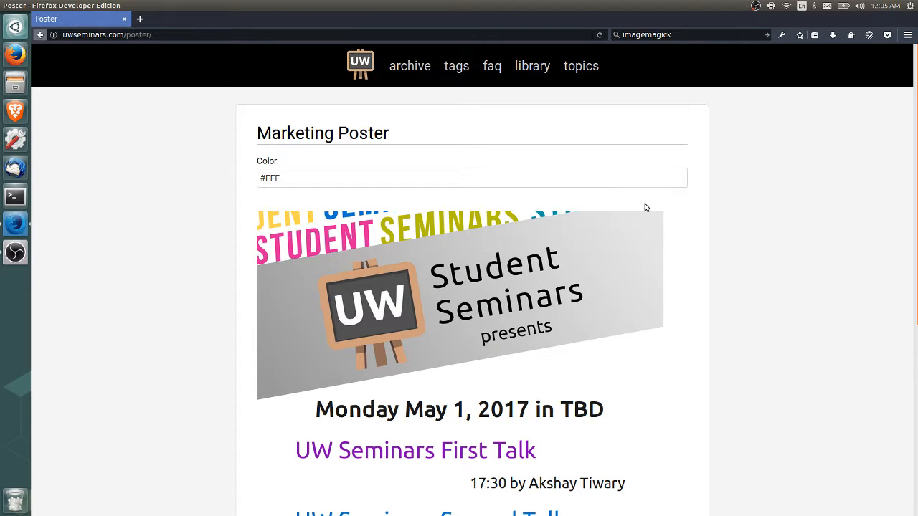
scroll(down, 3)
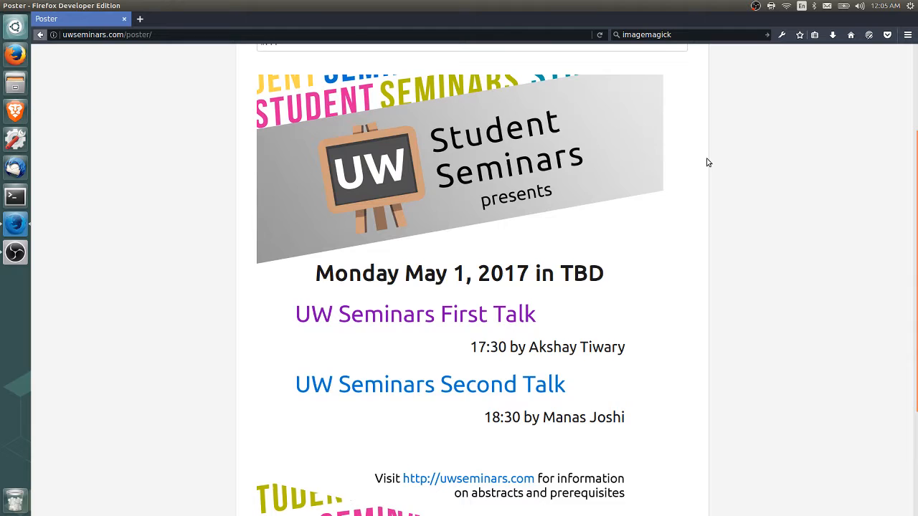
scroll(down, 3)
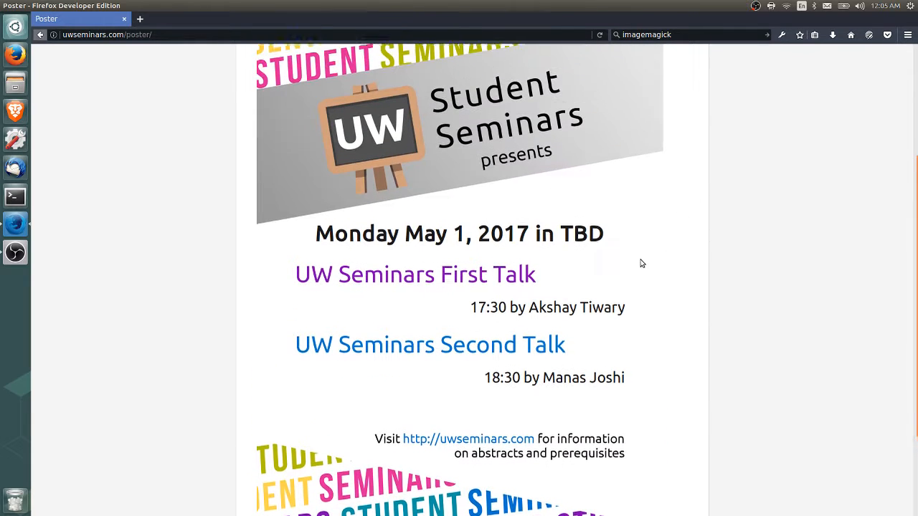
scroll(up, 3)
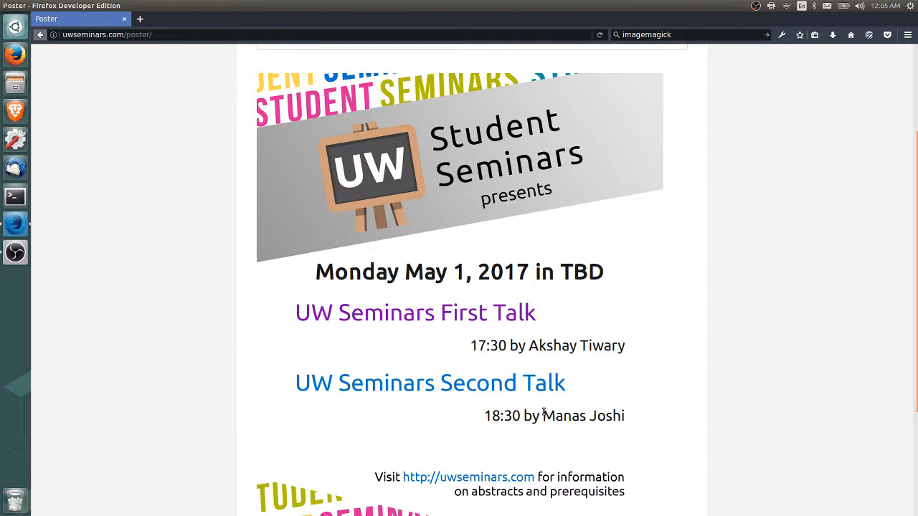
scroll(down, 3)
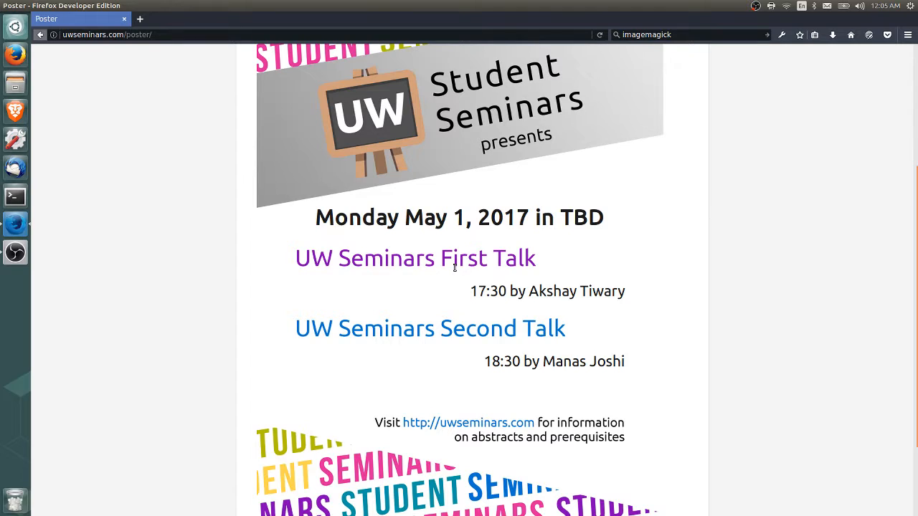
Replace the first talk title on the editable poster with 'dfdsfd'
click(295, 258)
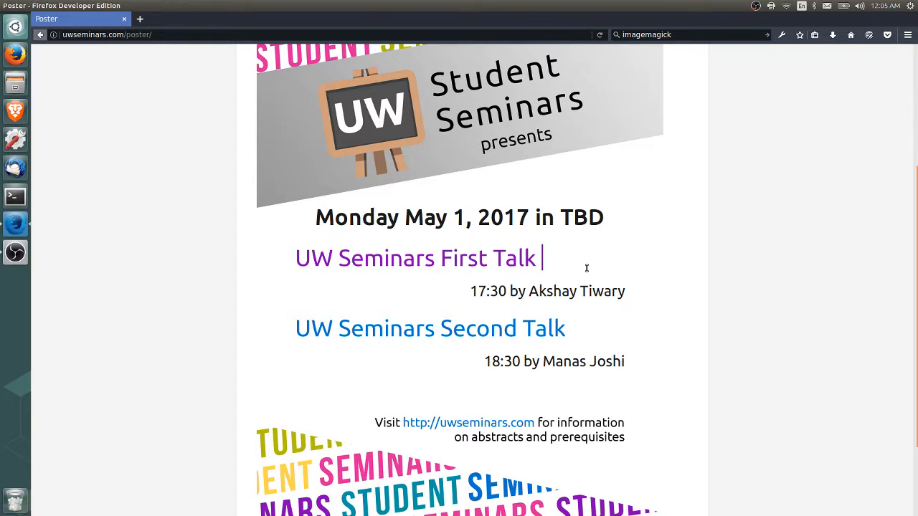
text(Overflow)
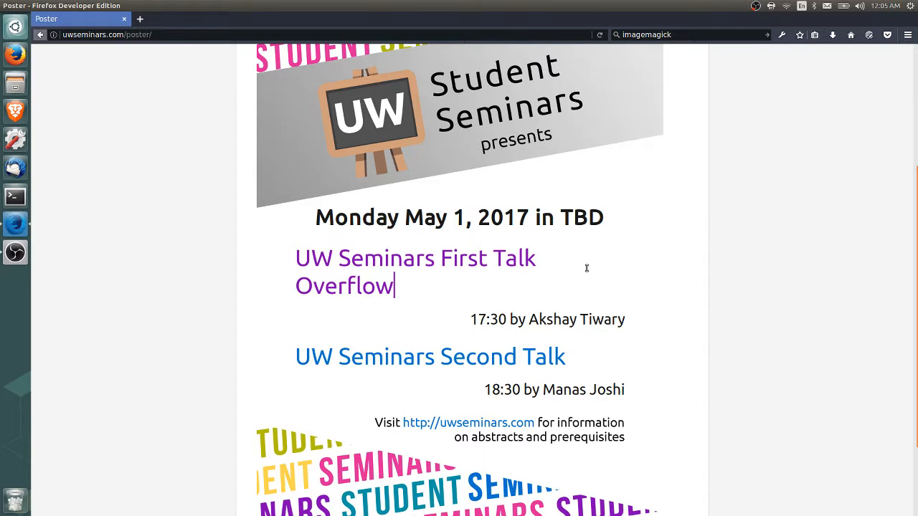
double_click(359, 285)
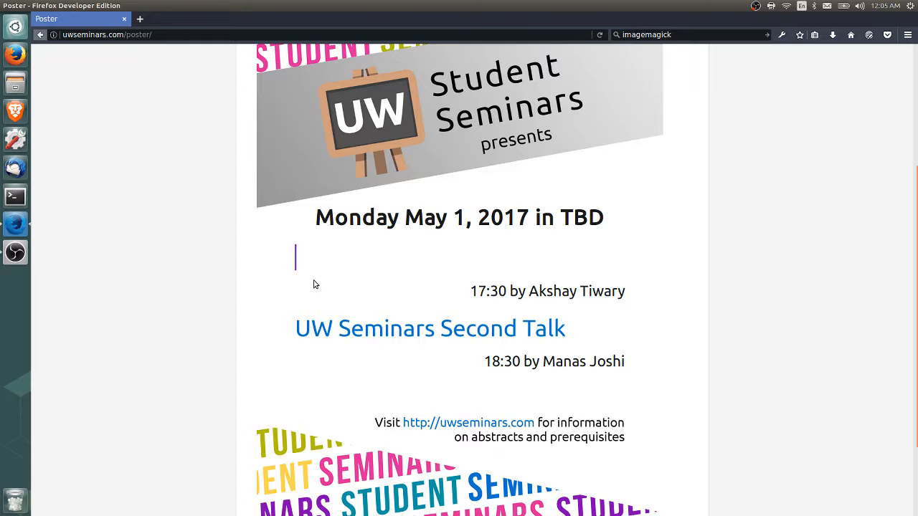
text(dfdsfd)
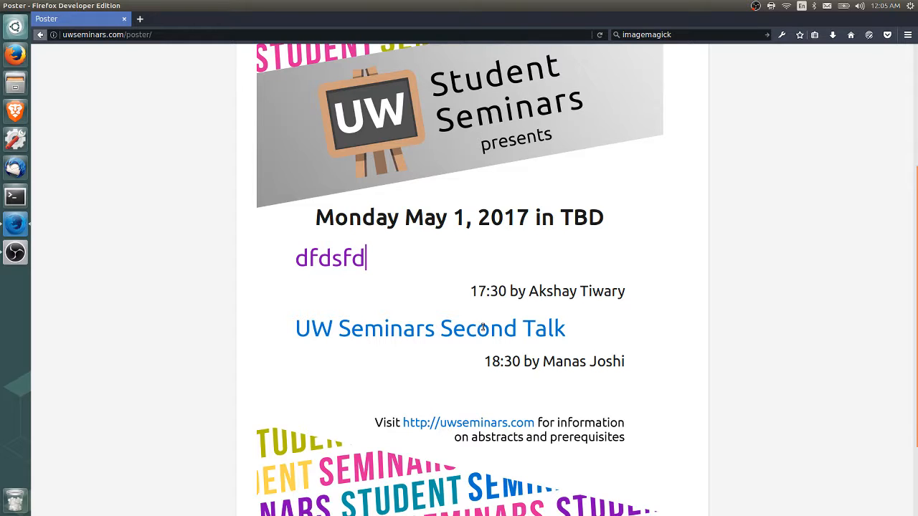
Change the TBD venue in the poster's date line to MC 4045
double_click(552, 291)
text(MC)
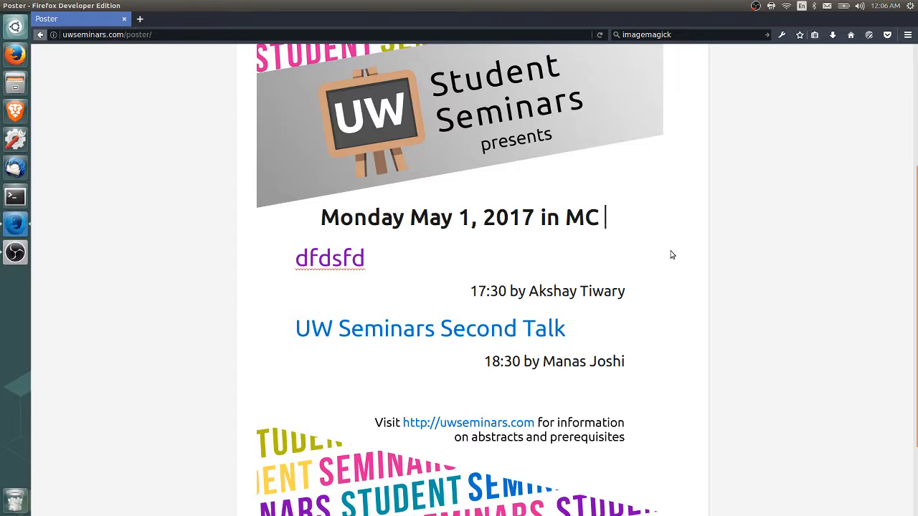
text(4045)
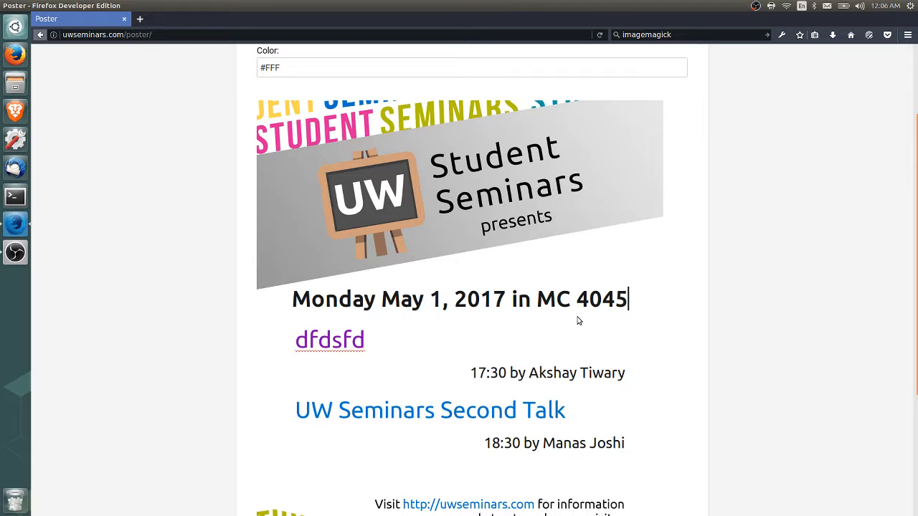
scroll(down, 3)
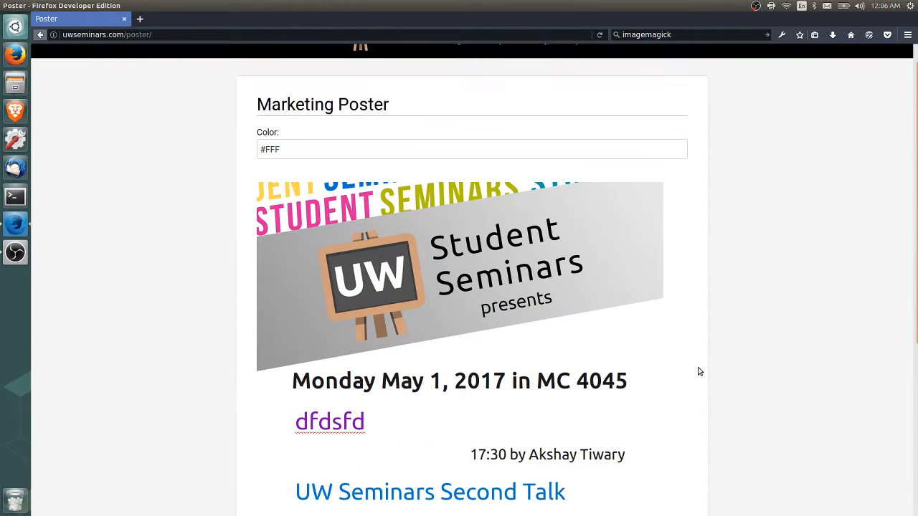
scroll(down, 3)
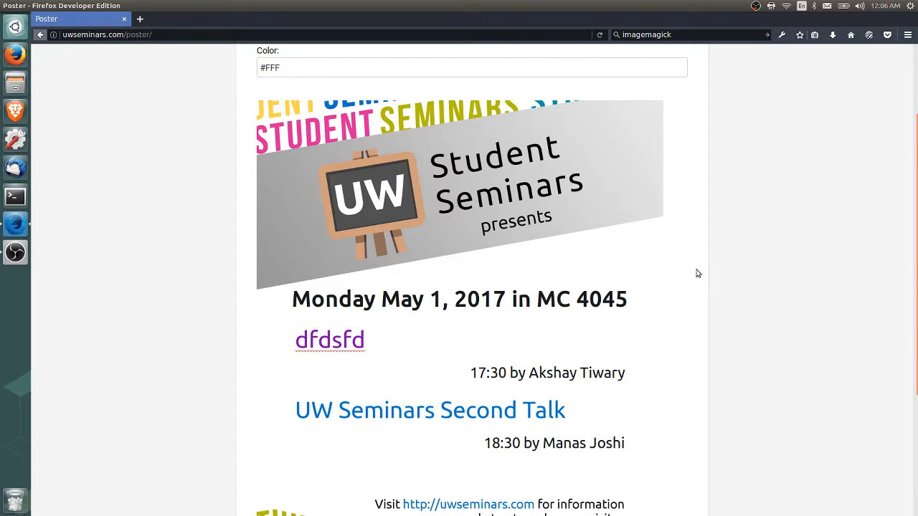
mouse_move(599, 289)
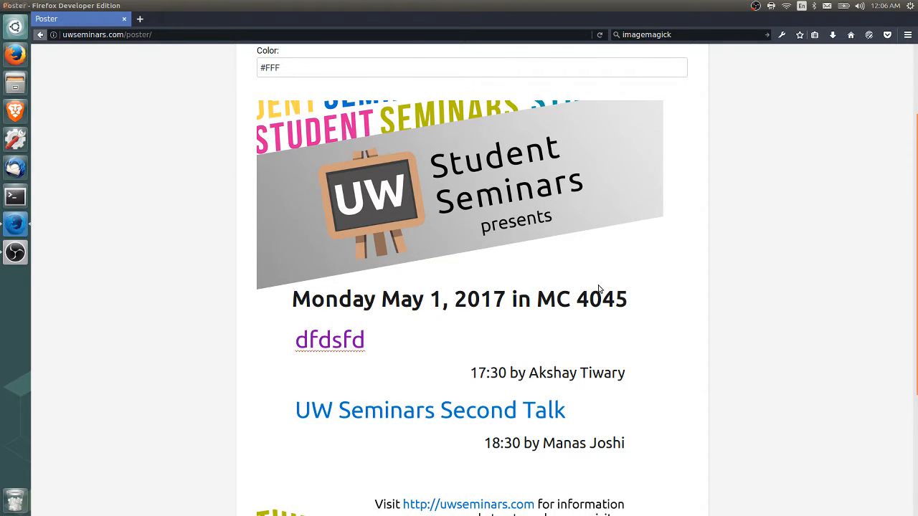
Inspect the poster's div.minipage element in developer tools and screenshot that node
right_click(645, 187)
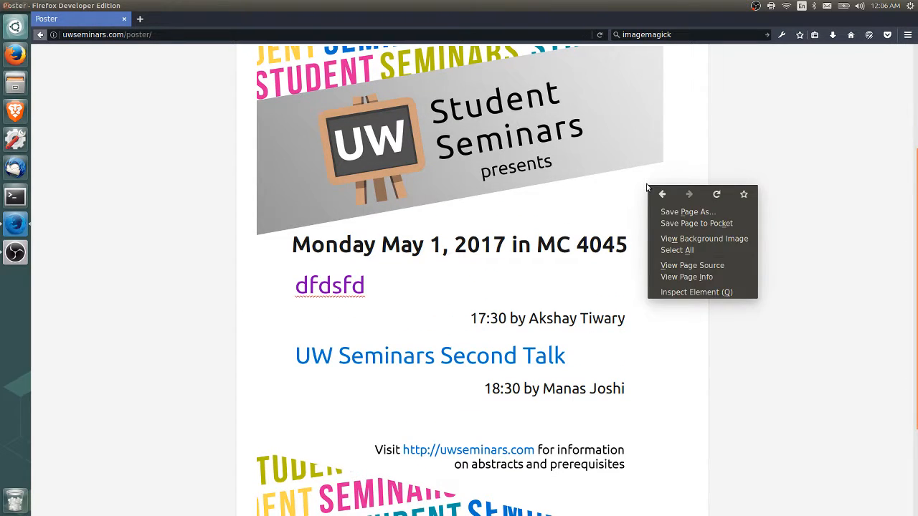
mouse_move(695, 292)
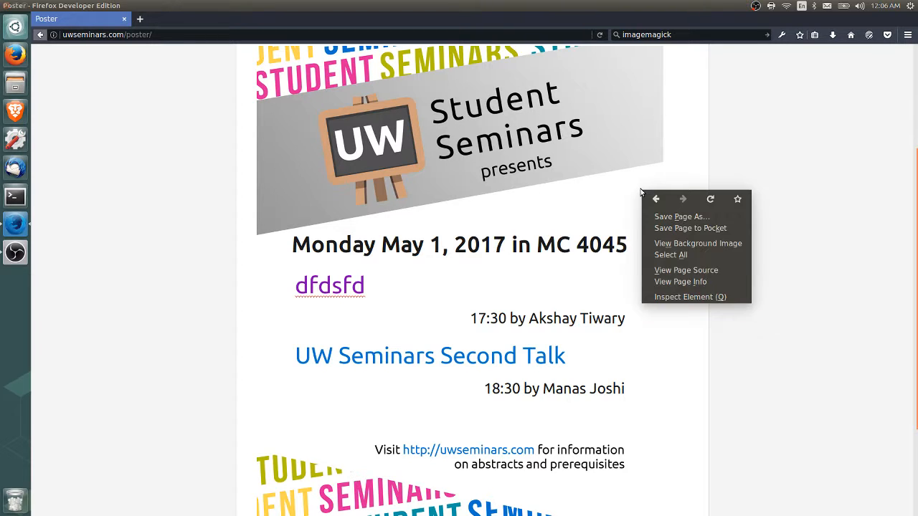
mouse_move(667, 302)
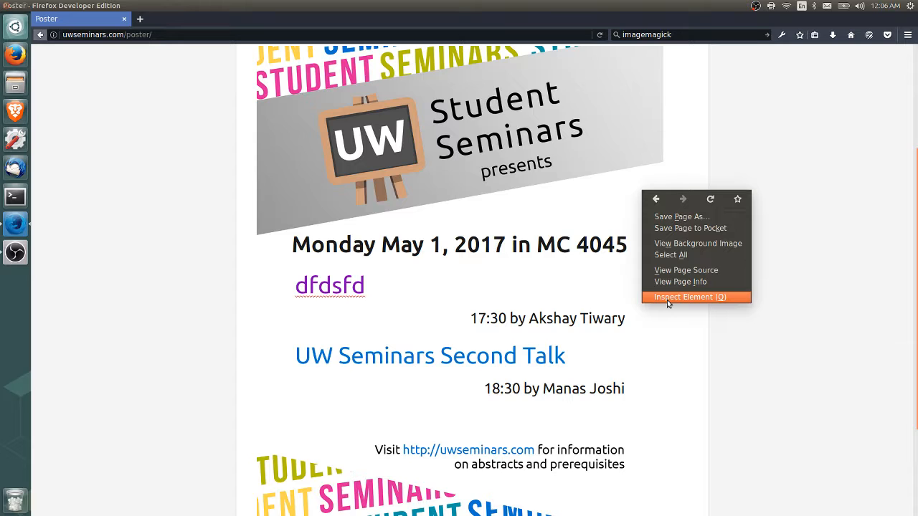
click(689, 295)
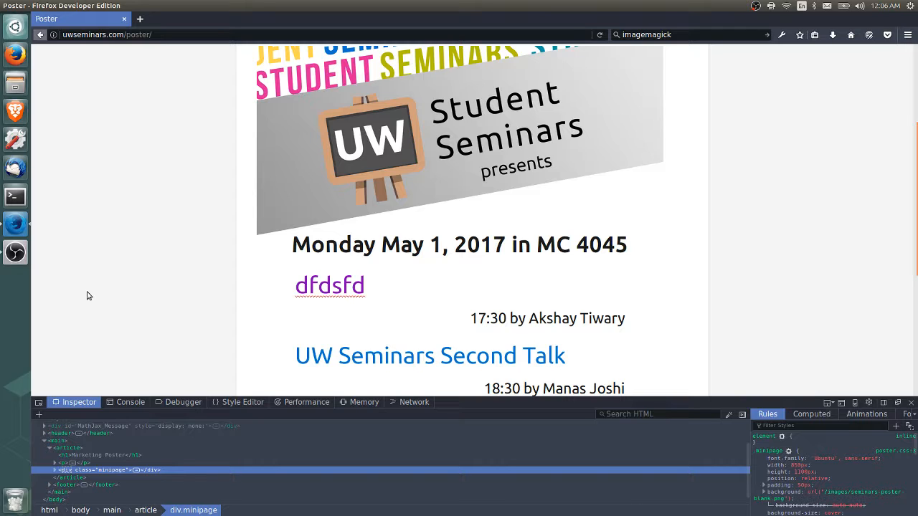
mouse_move(824, 77)
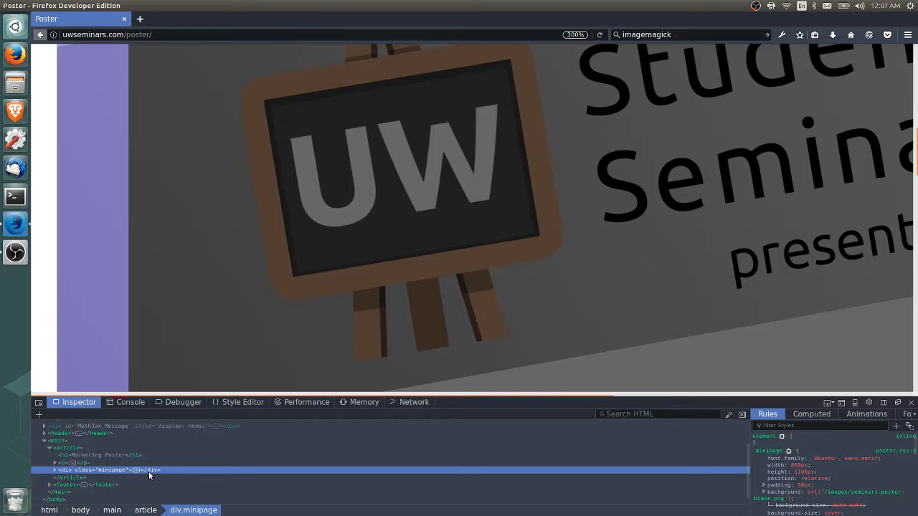
right_click(108, 470)
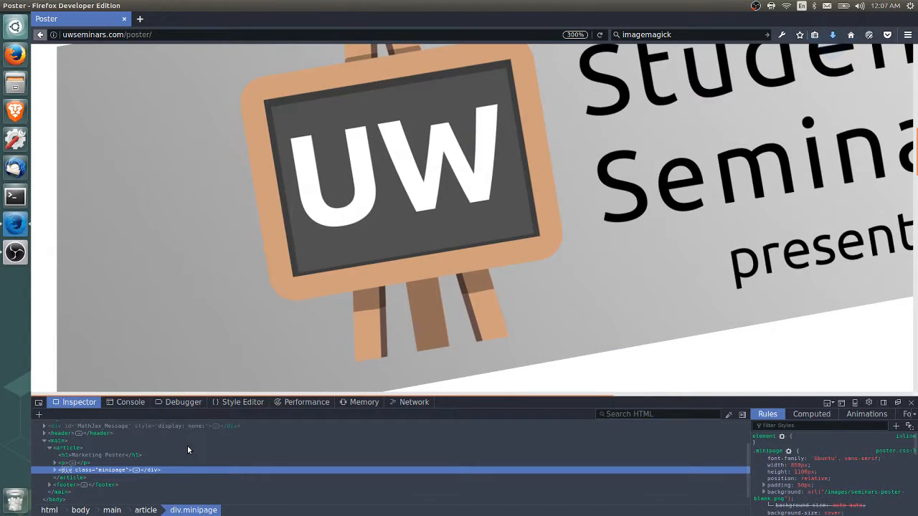
mouse_move(831, 35)
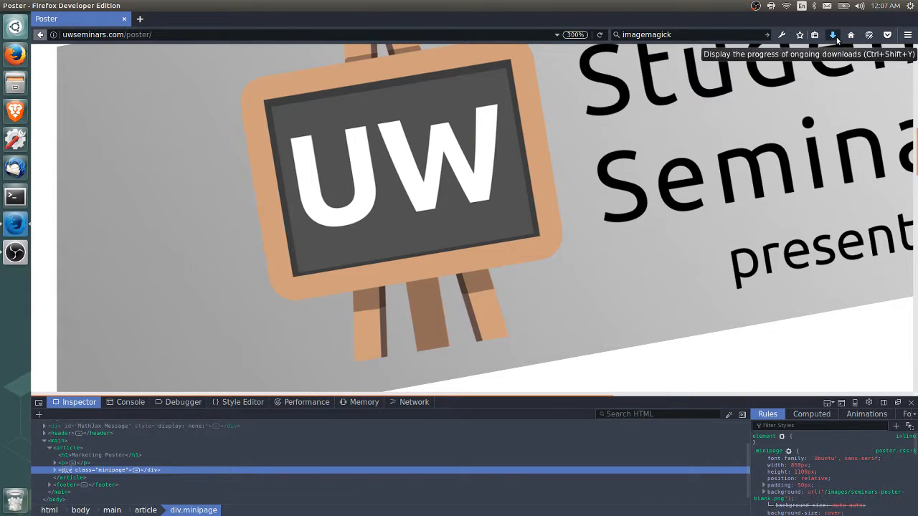
View the newest poster screenshot from the Downloads panel in Image Viewer
click(832, 35)
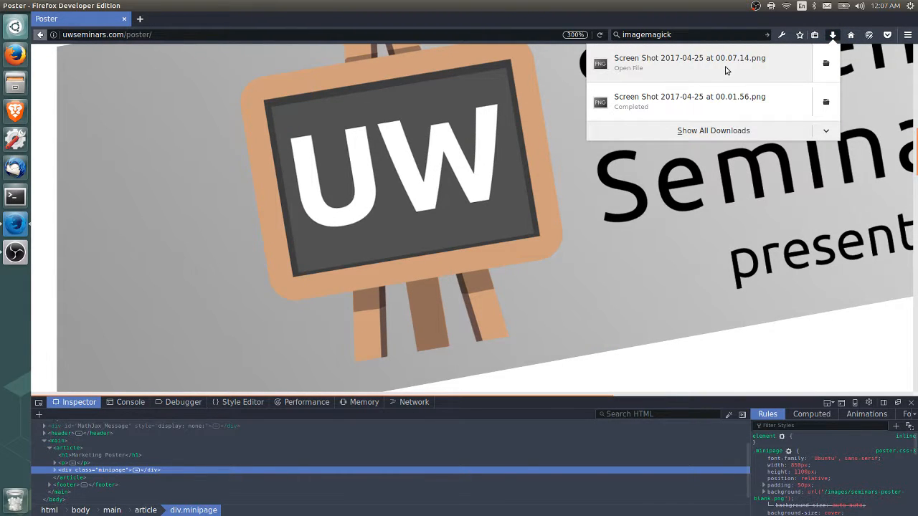
click(689, 63)
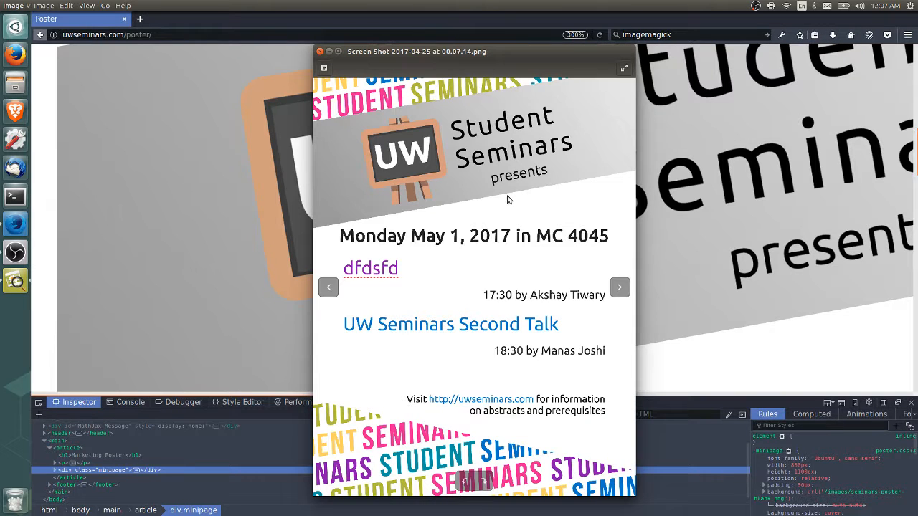
mouse_move(355, 281)
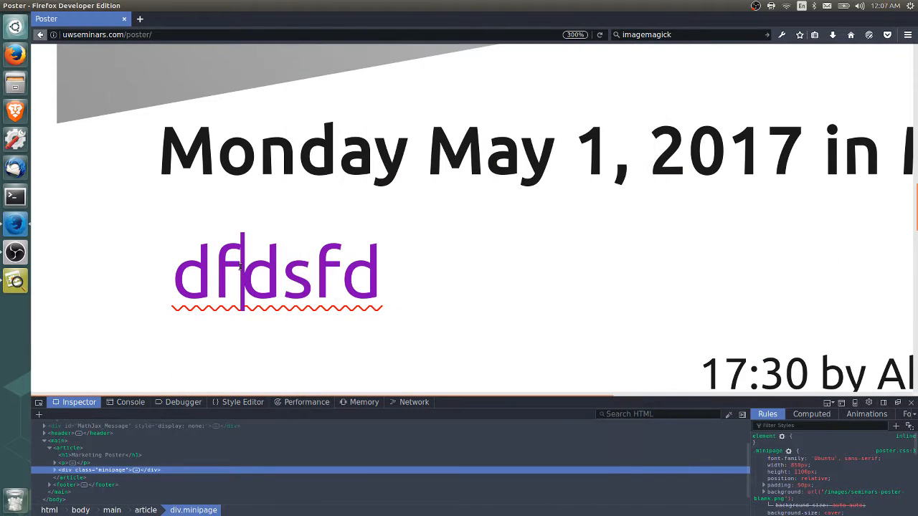
Bring up the dfdsfd talk title element for inspection in developer tools
right_click(243, 276)
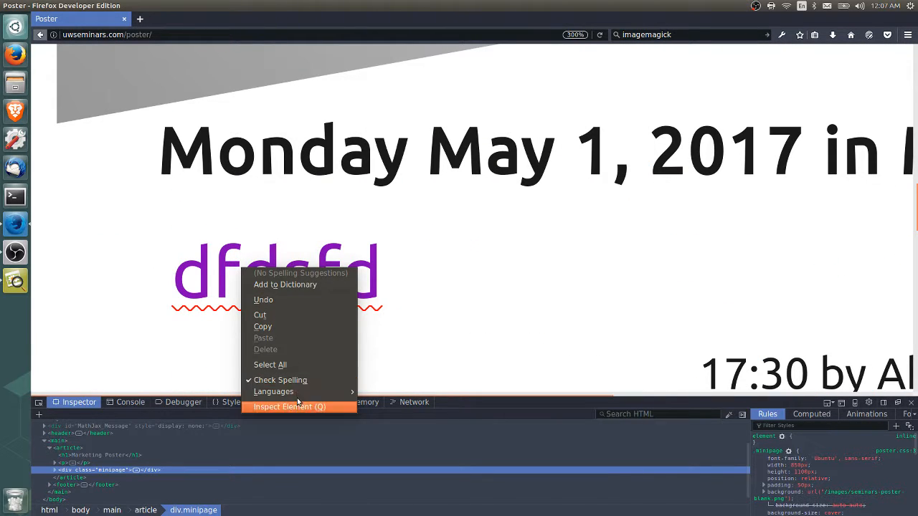
mouse_move(301, 290)
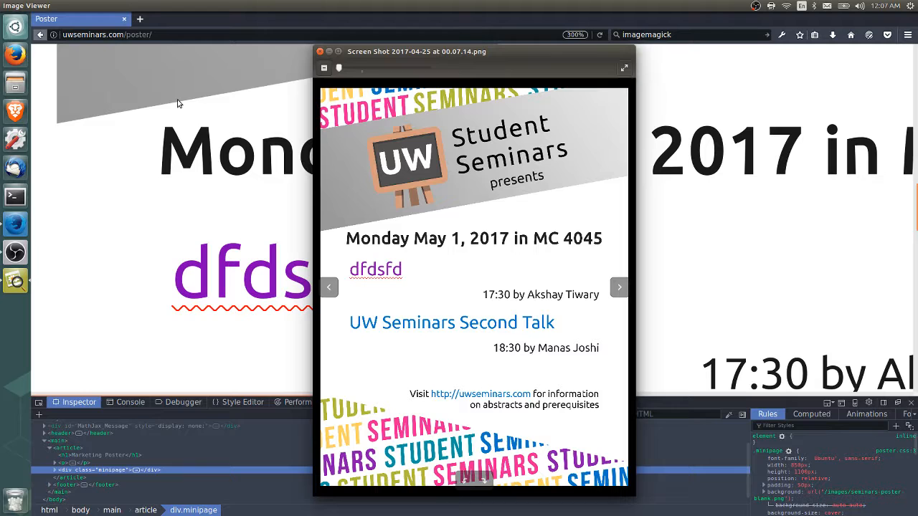
mouse_move(446, 111)
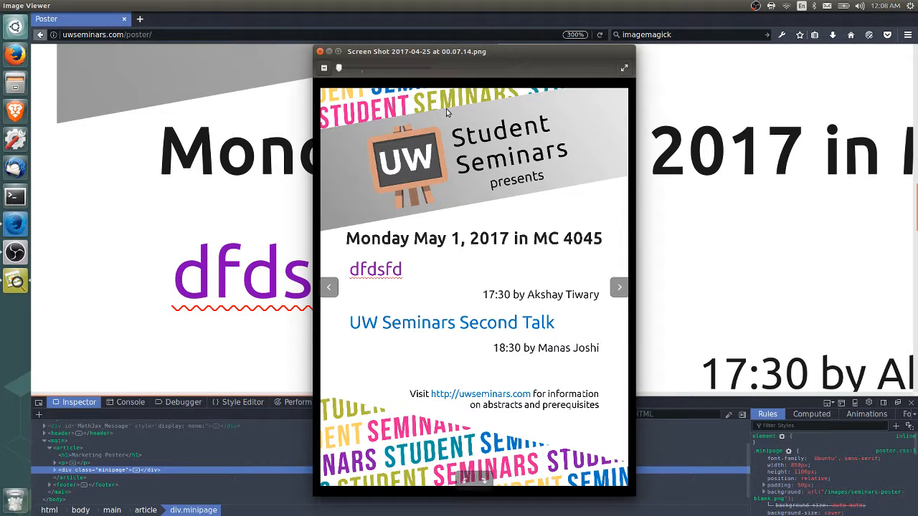
Nudge the Image Viewer window aside to review the poster screenshot
drag(474, 52, 485, 46)
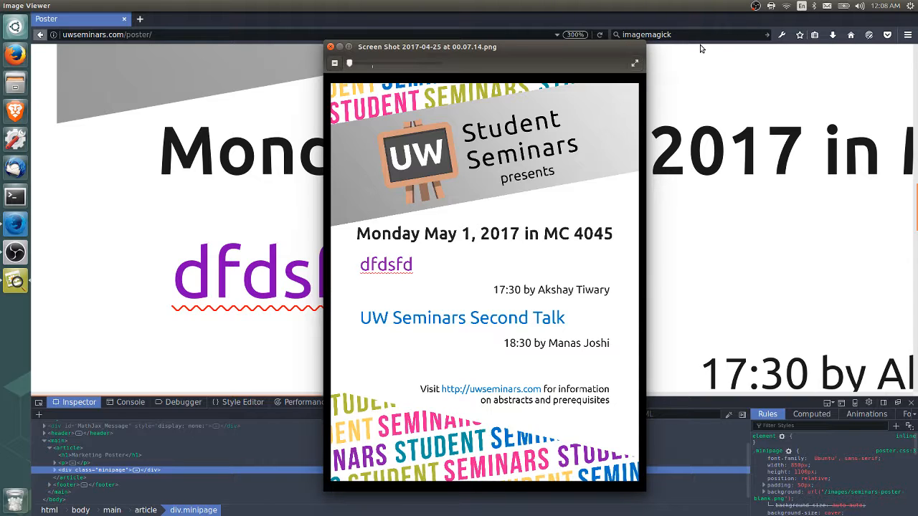
mouse_move(58, 204)
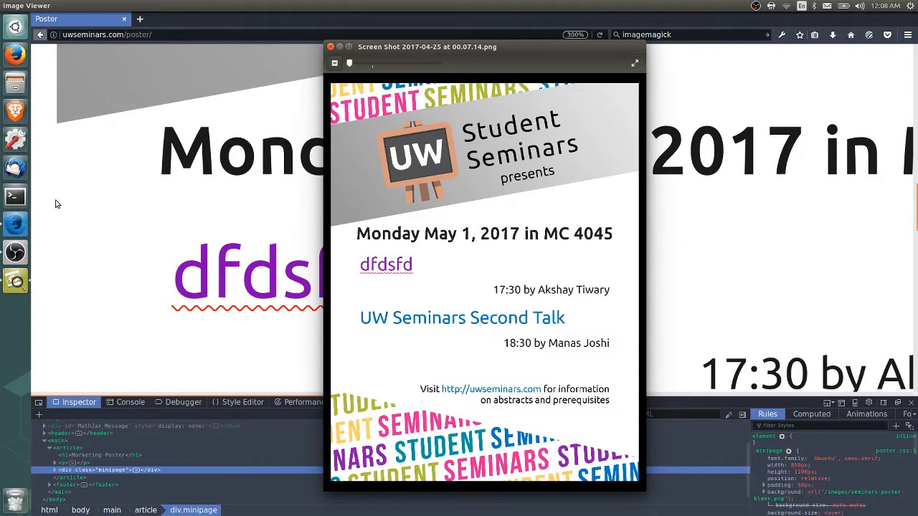
mouse_move(160, 82)
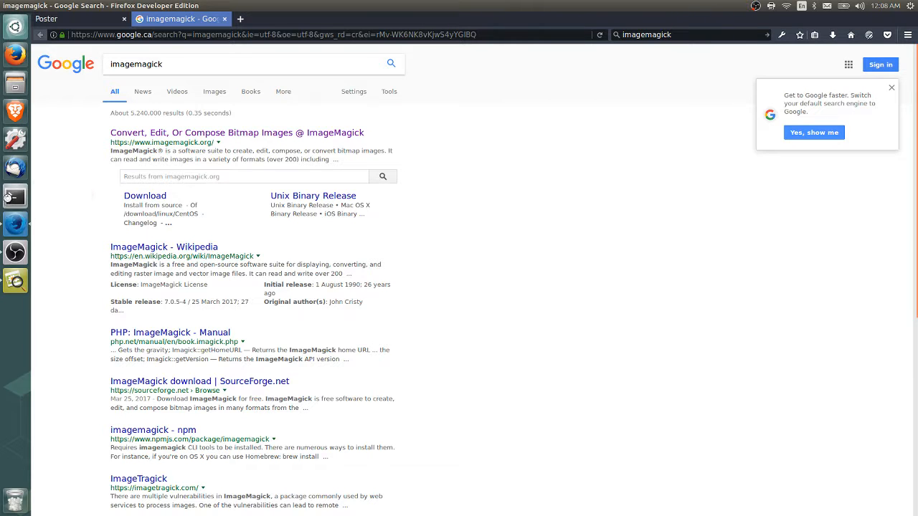
Start a terminal in Downloads and recall the earlier 'convert 327violet.png 327violet.pdf' command
click(14, 195)
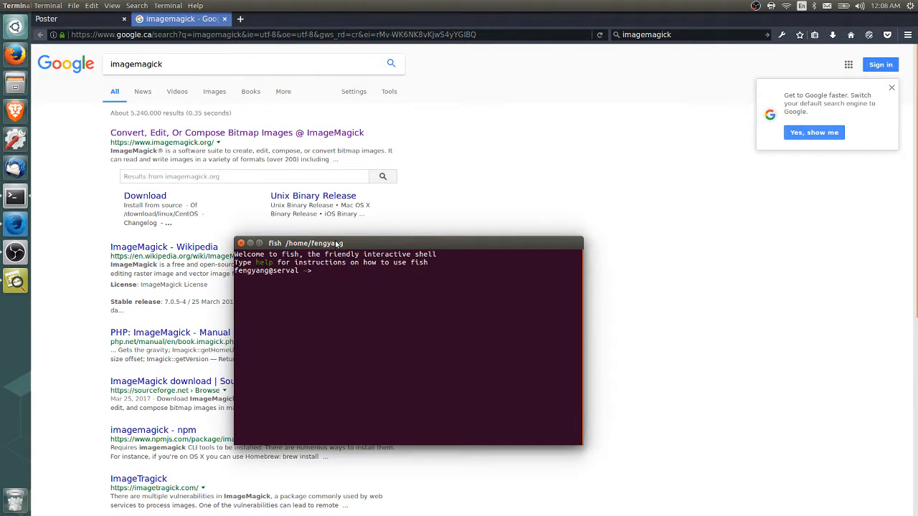
text(cd Downloads/)
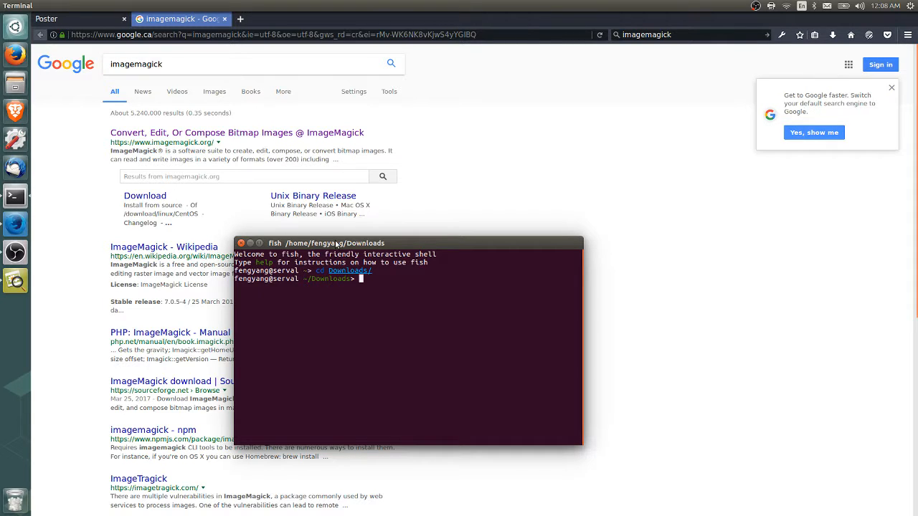
text(convert 327violet.png 327violet.pdf)
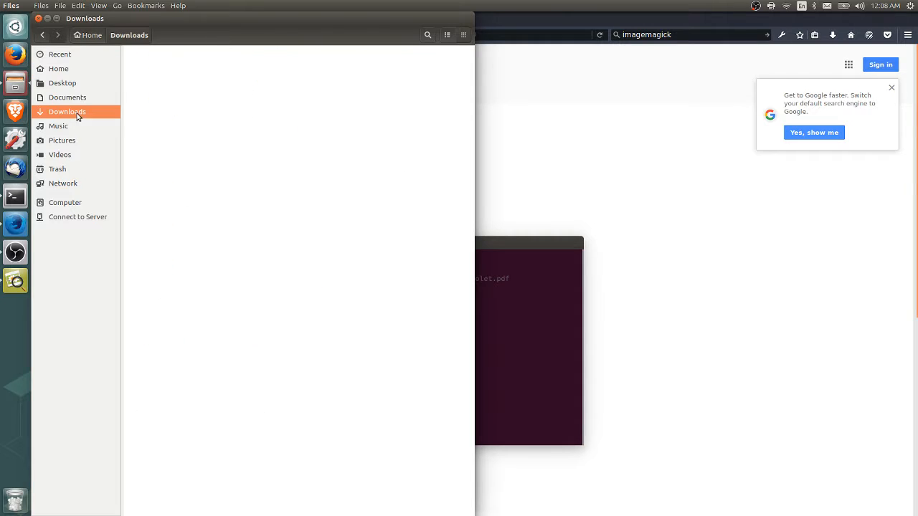
Rename the newest screenshot in Downloads to 501poster.png
click(66, 112)
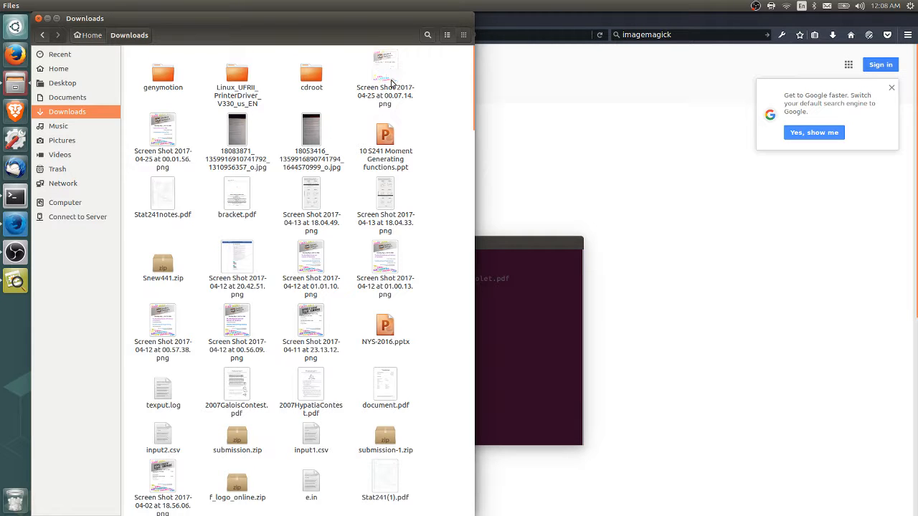
click(384, 75)
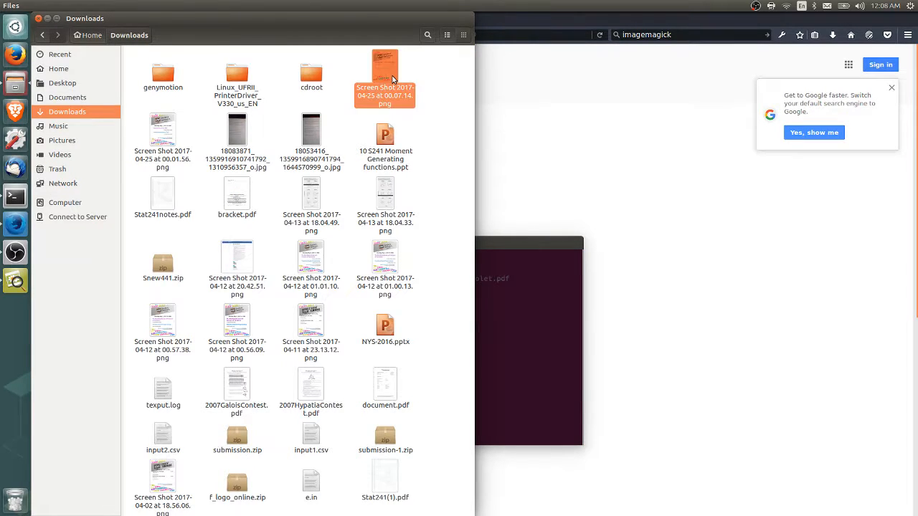
click(384, 72)
text(501poster)
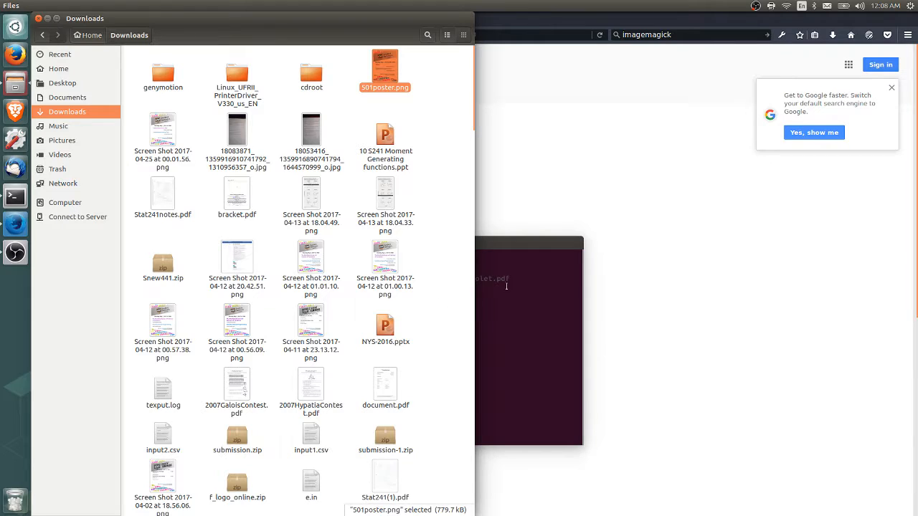
mouse_move(516, 297)
text(convert )
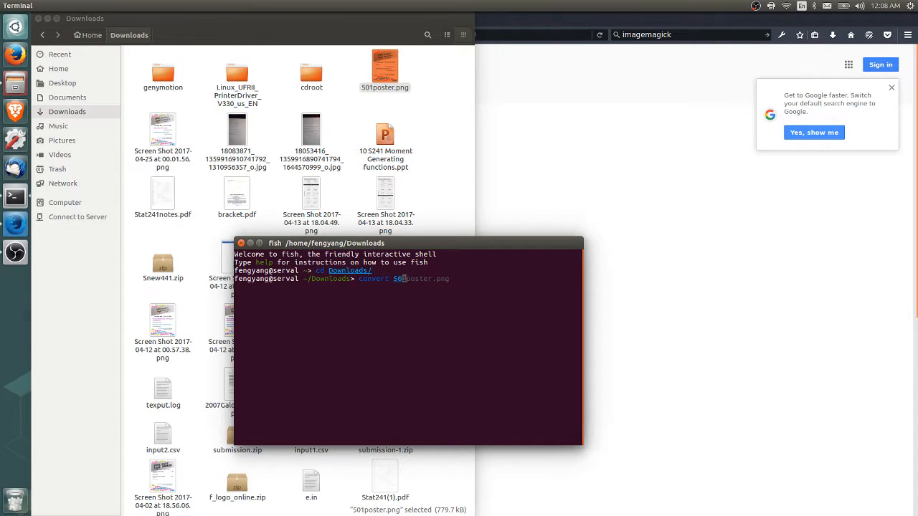
Convert 501poster.png to 501poster.pdf with ImageMagick and check it in Downloads
text(501poster.png 501poster.pdf)
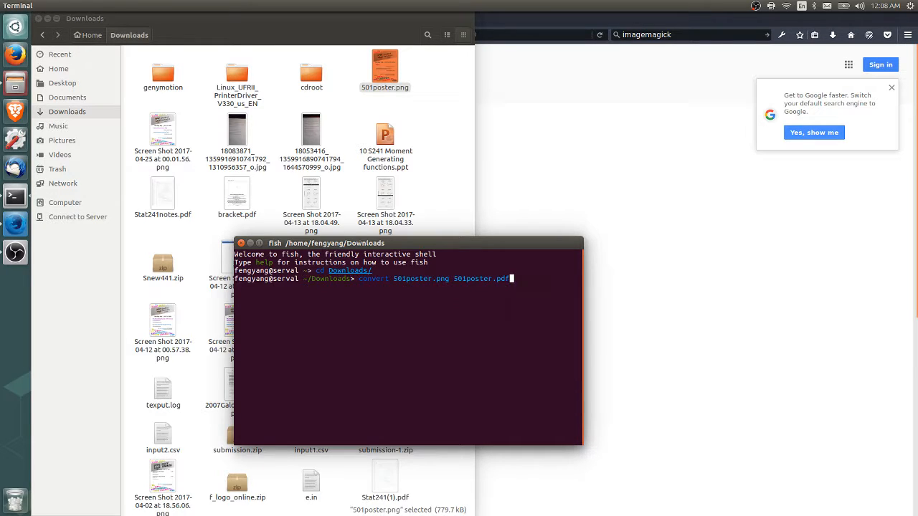
key(Return)
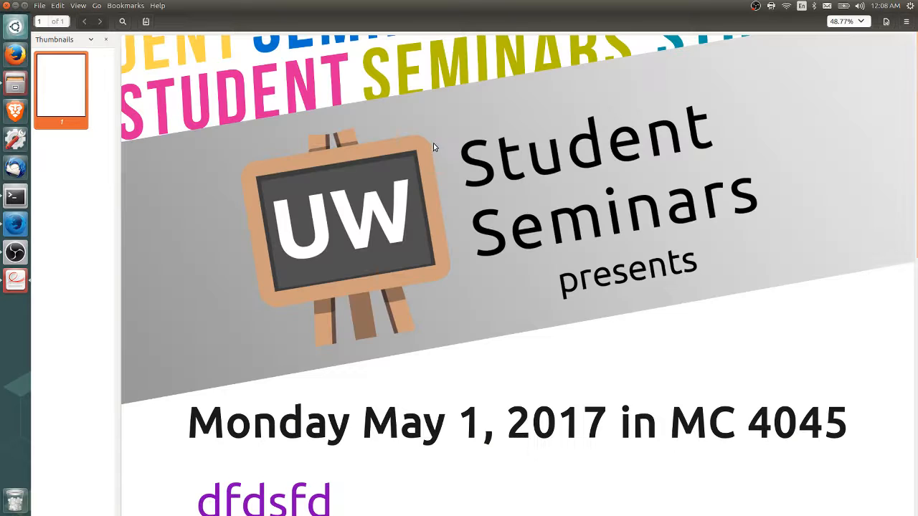
scroll(down, 3)
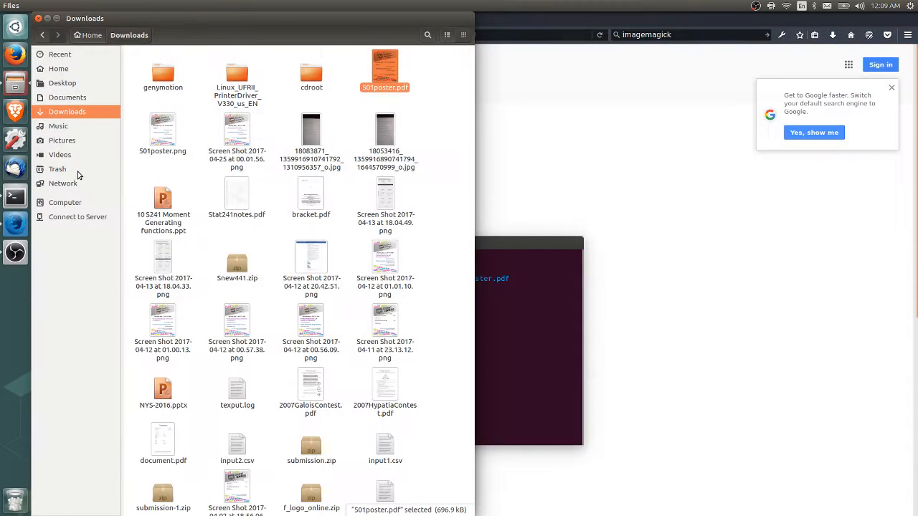
mouse_move(15, 253)
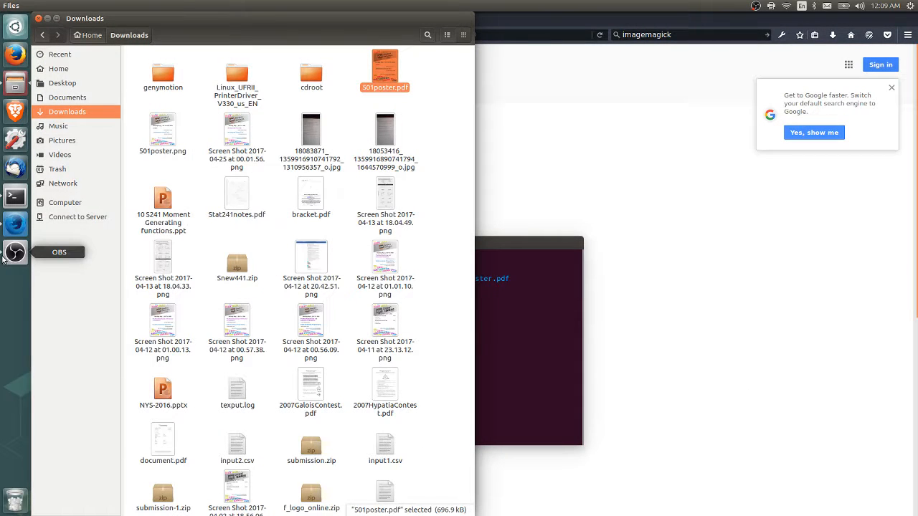